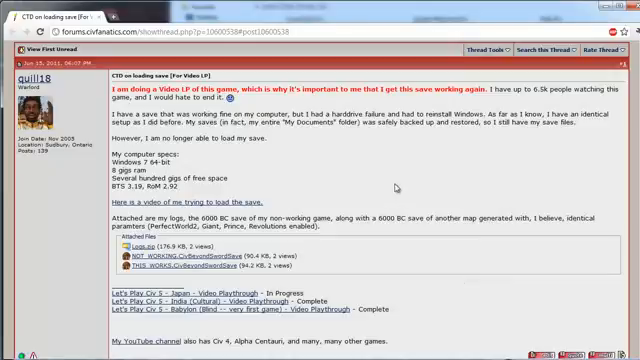
pyautogui.scroll(-3)
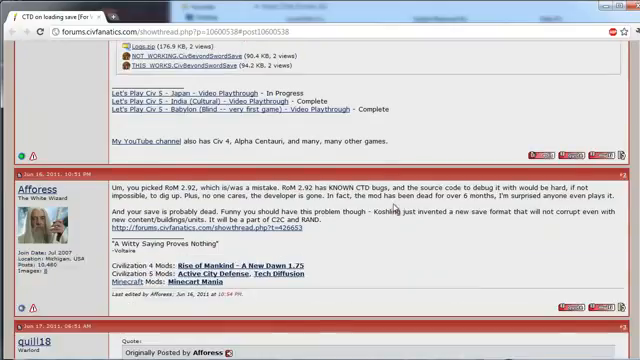
pyautogui.scroll(-3)
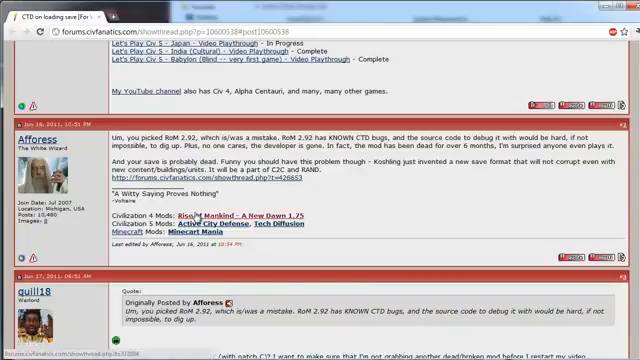
pyautogui.scroll(-3)
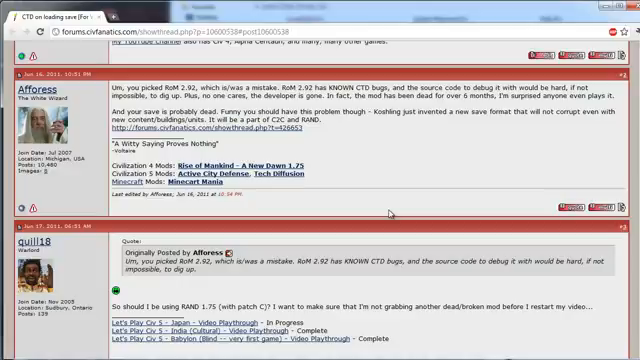
pyautogui.scroll(-3)
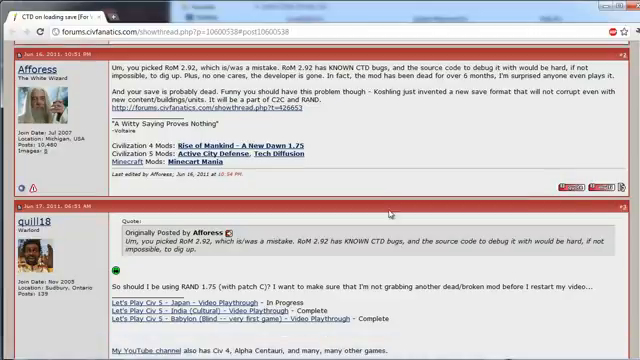
pyautogui.scroll(-3)
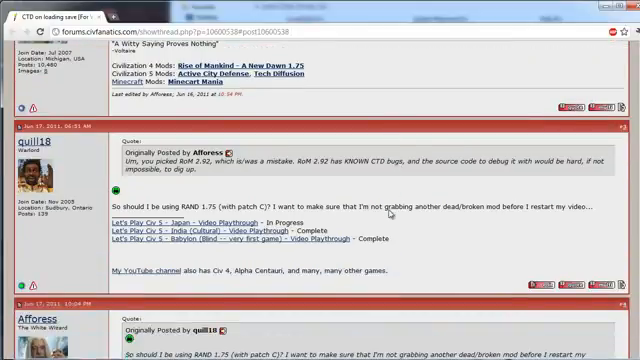
pyautogui.scroll(-3)
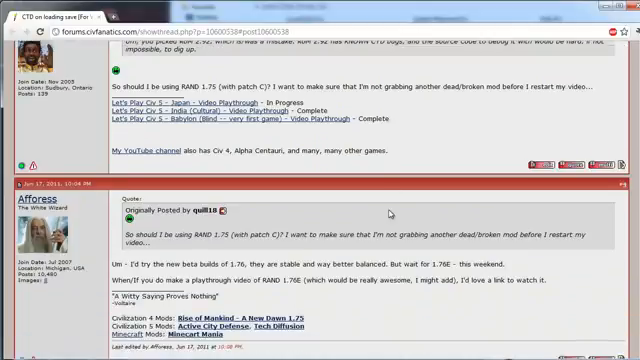
pyautogui.scroll(-3)
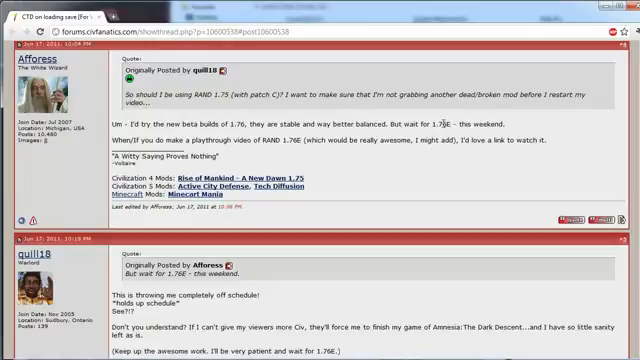
pyautogui.moveTo(418, 166)
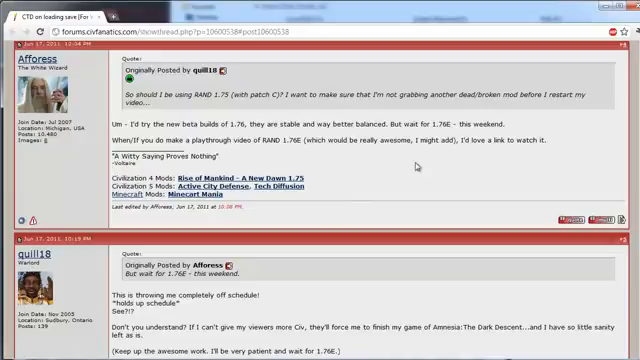
pyautogui.moveTo(416, 168)
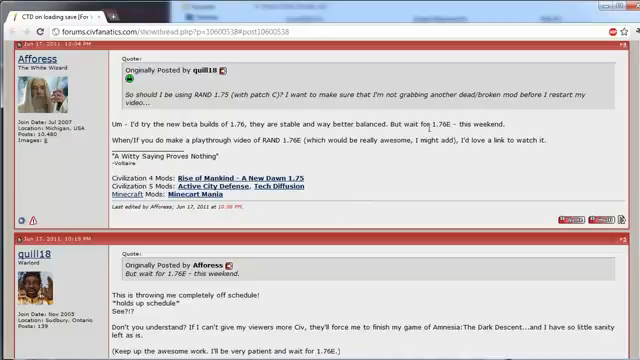
pyautogui.moveTo(488, 148)
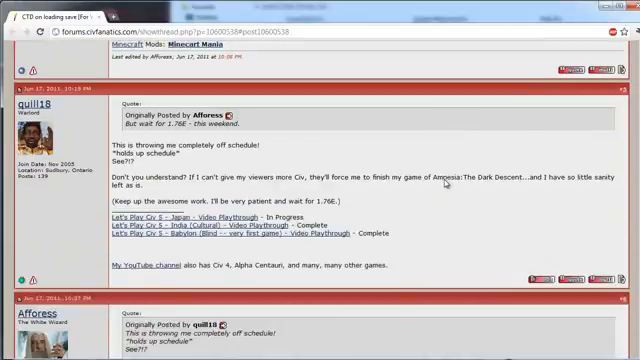
pyautogui.scroll(-3)
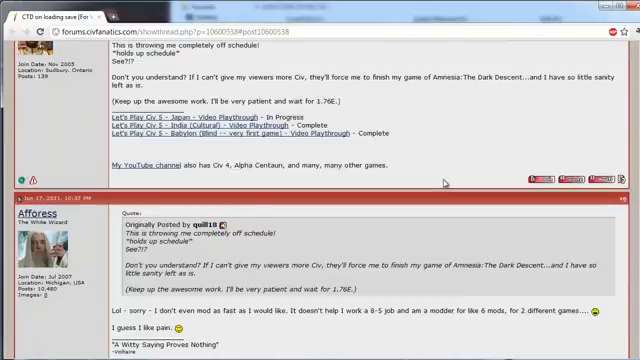
pyautogui.scroll(-3)
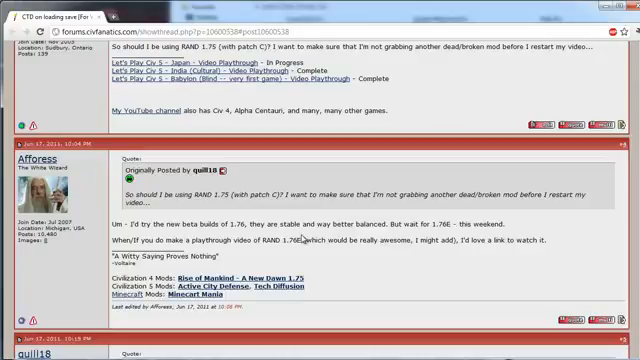
pyautogui.moveTo(356, 212)
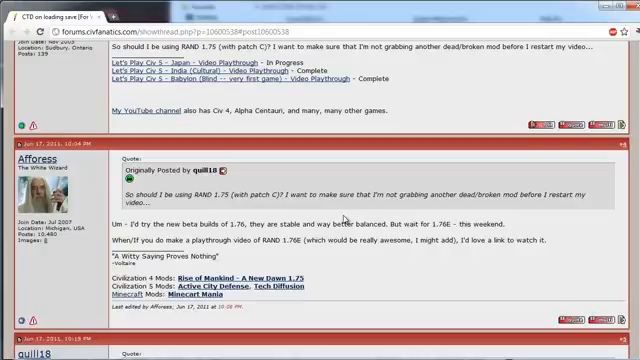
pyautogui.moveTo(340, 218)
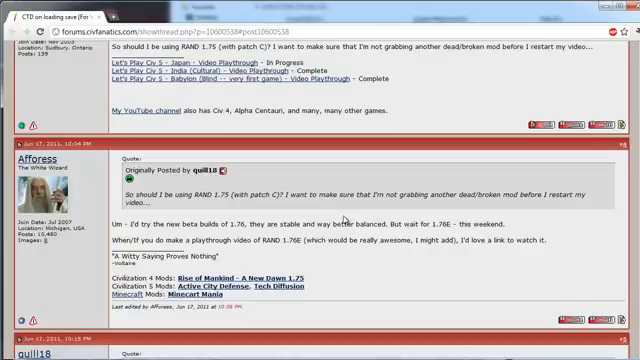
pyautogui.moveTo(344, 218)
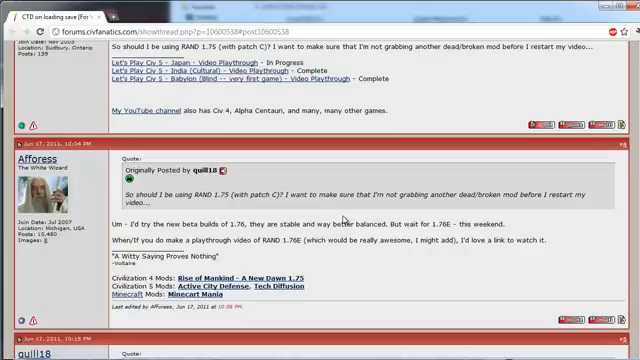